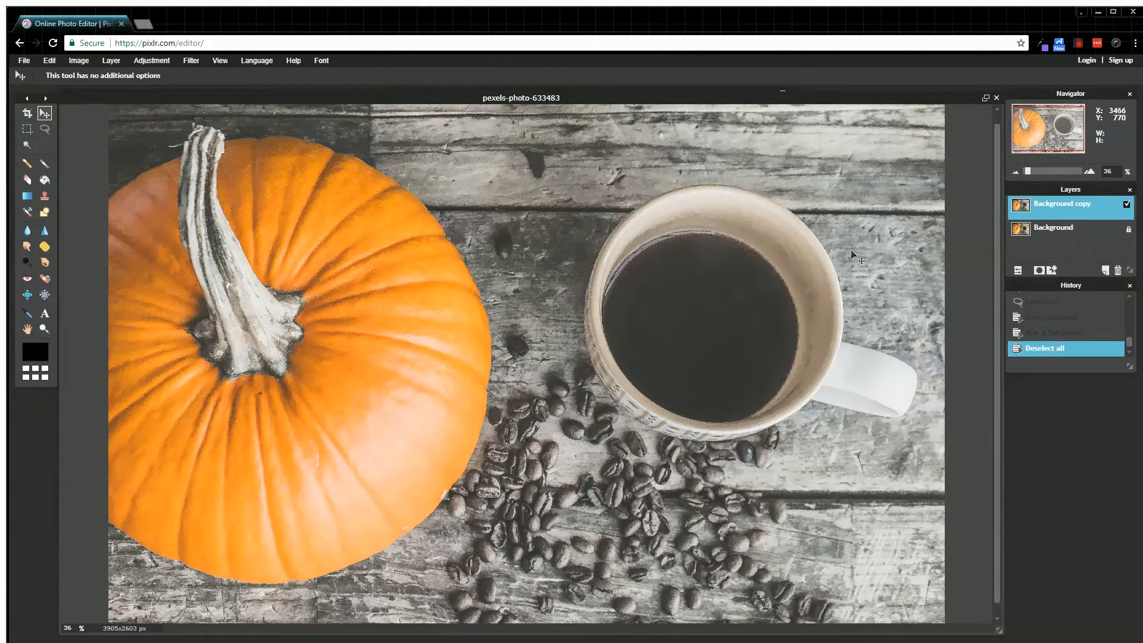
# Step: Delete the 'Background copy' layer, keeping only the original colour photo layer
pyautogui.click(1125, 208)
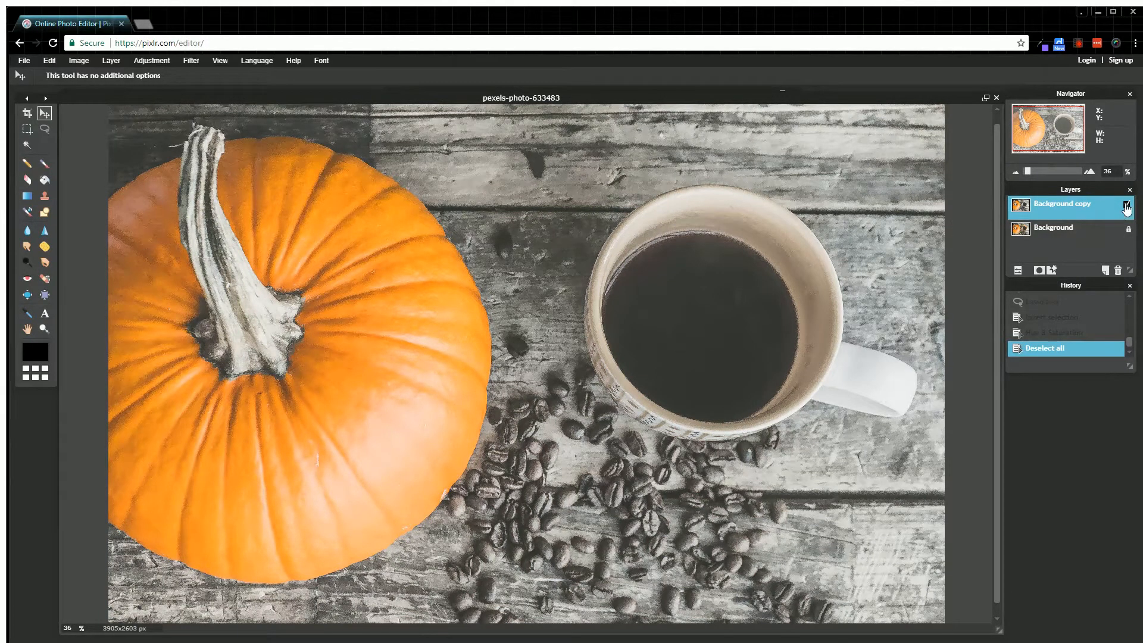
pyautogui.click(1125, 205)
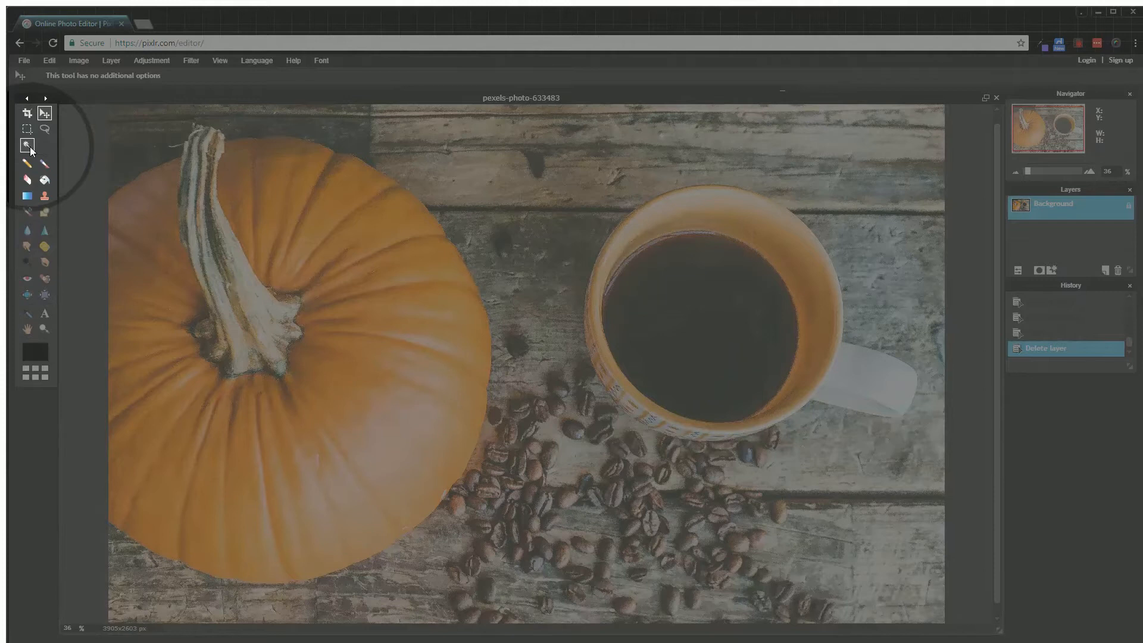
# Step: Select the orange pumpkin using the Magic Wand tool
pyautogui.click(26, 144)
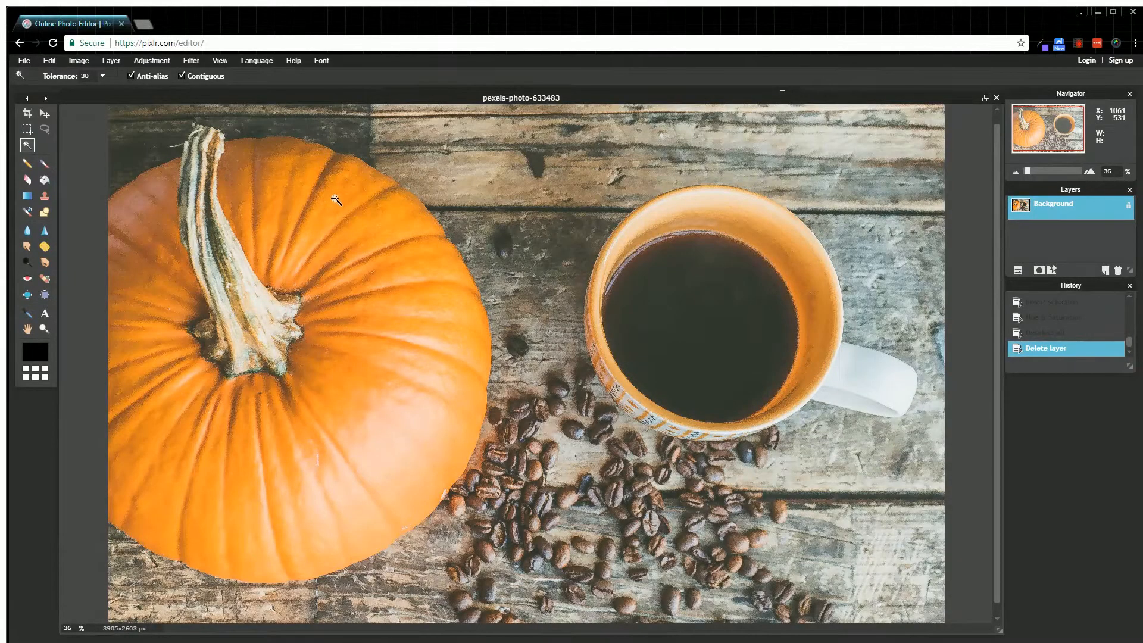
pyautogui.click(335, 199)
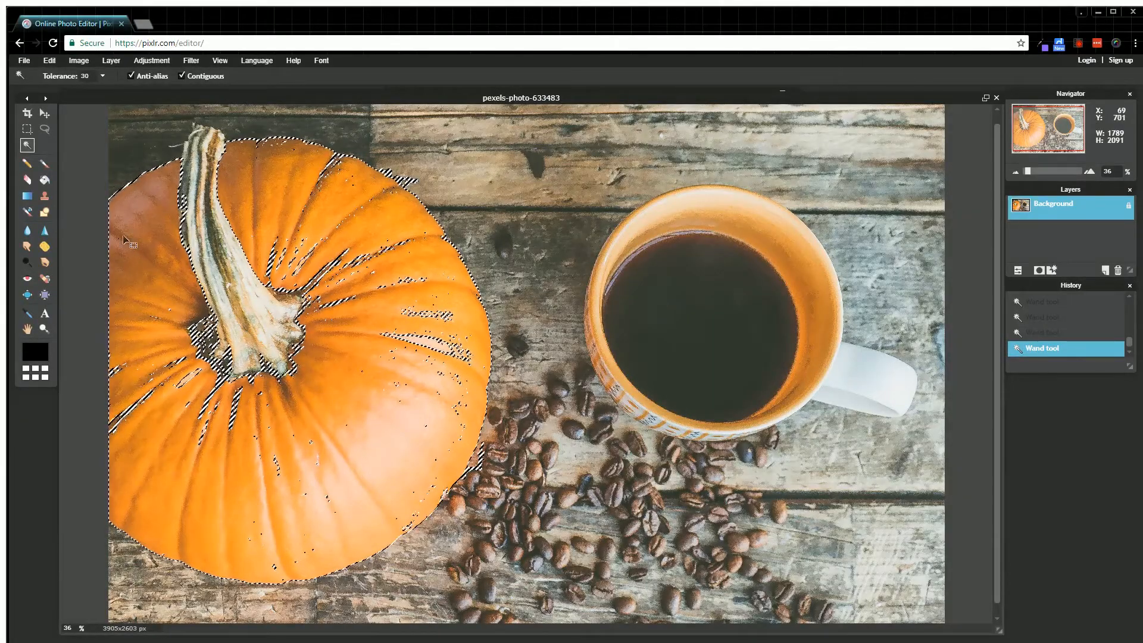
# Step: Add the missed pumpkin ribs and patches with the Magic Wand
pyautogui.click(45, 128)
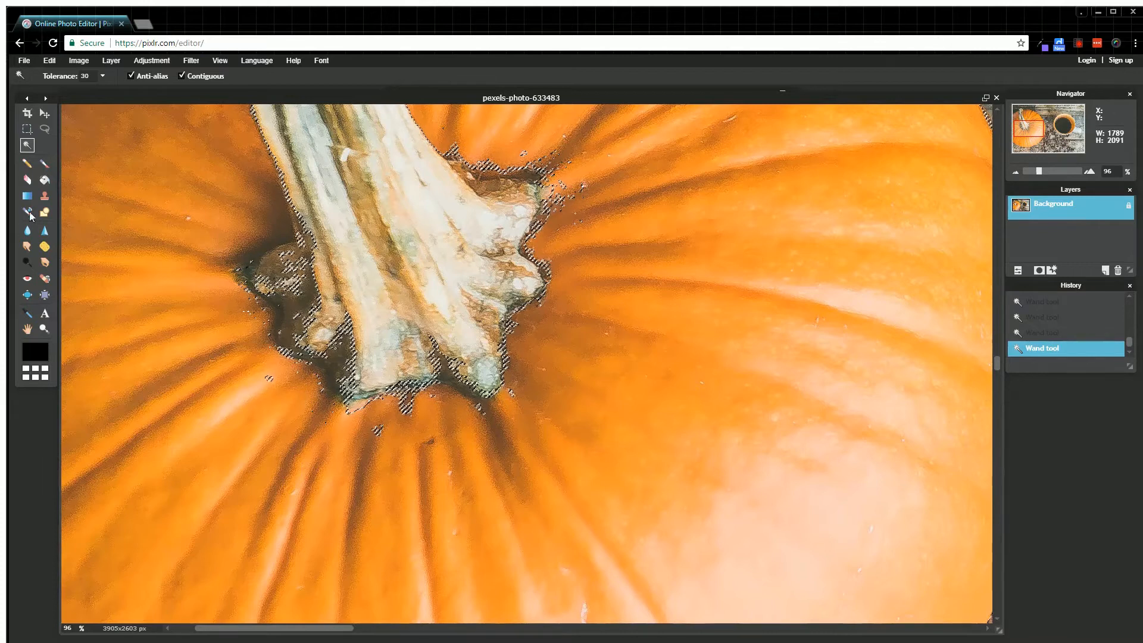
# Step: Use the Lasso tool to add stem and edge gaps to the selection
pyautogui.click(44, 129)
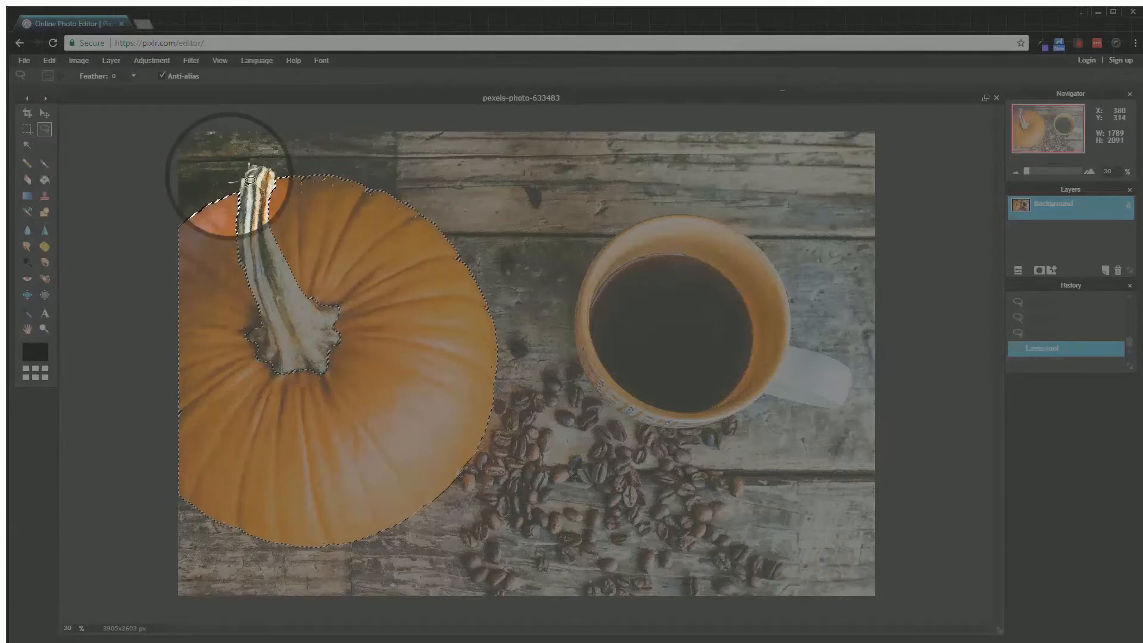
# Step: Invert the selection from the Edit menu so the background is selected
pyautogui.click(48, 60)
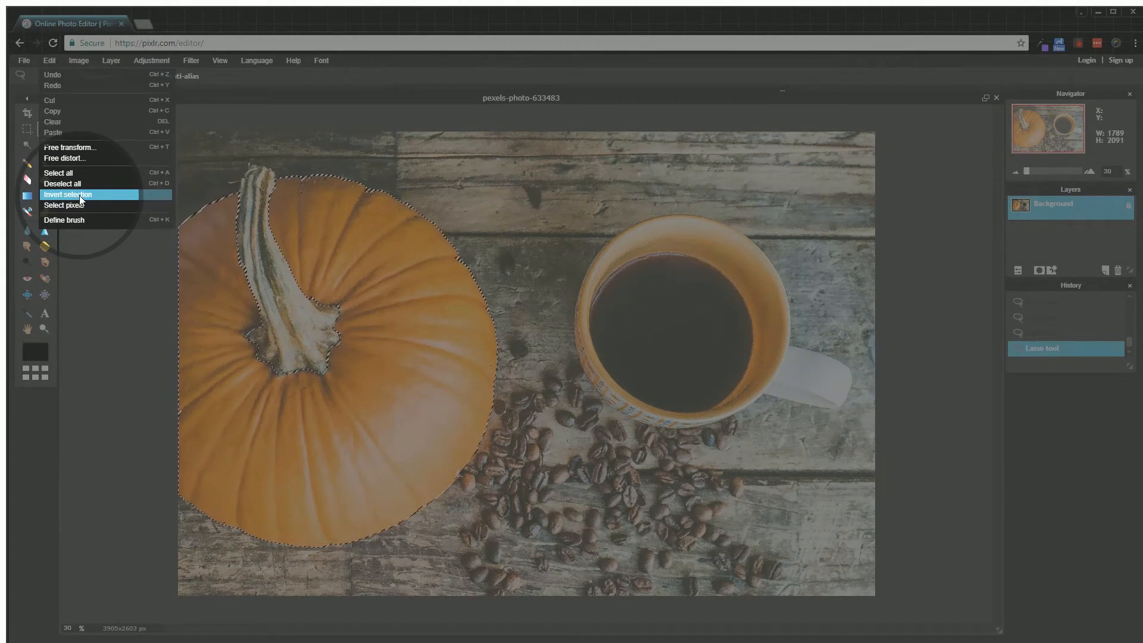
pyautogui.click(63, 194)
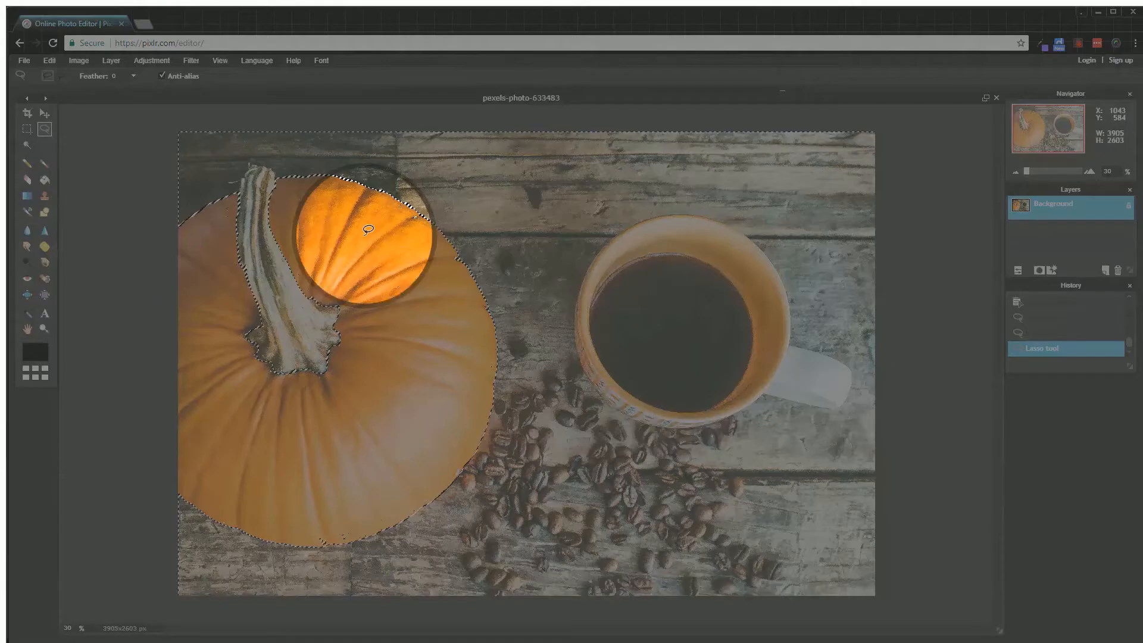
# Step: Apply Hue & Saturation with Saturation at -100 to the selected background
pyautogui.click(151, 60)
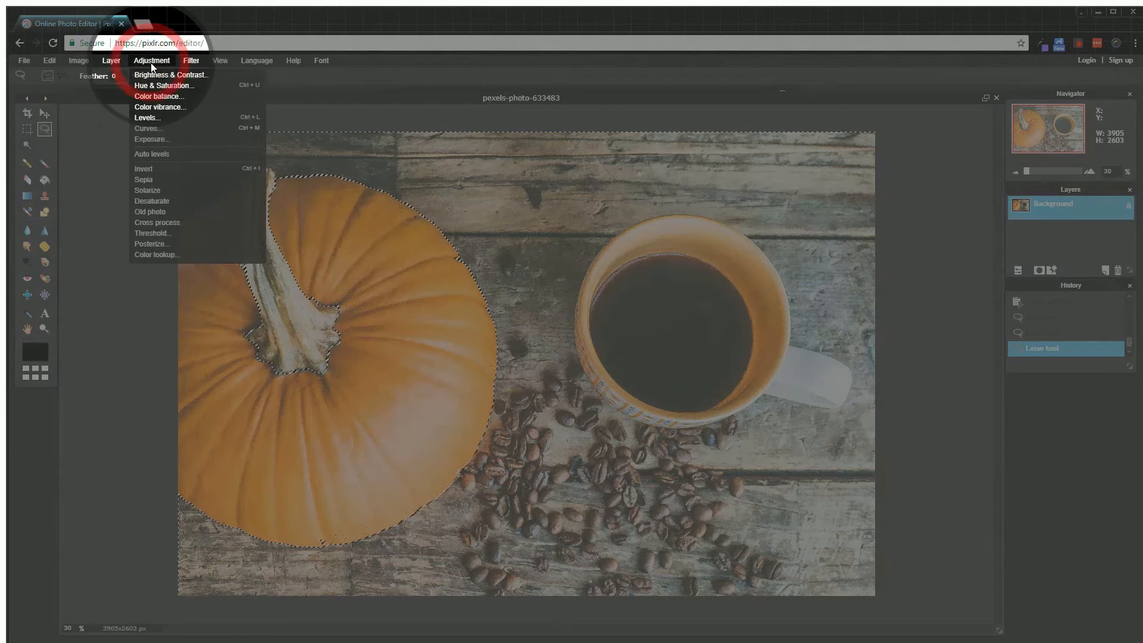
pyautogui.moveTo(157, 89)
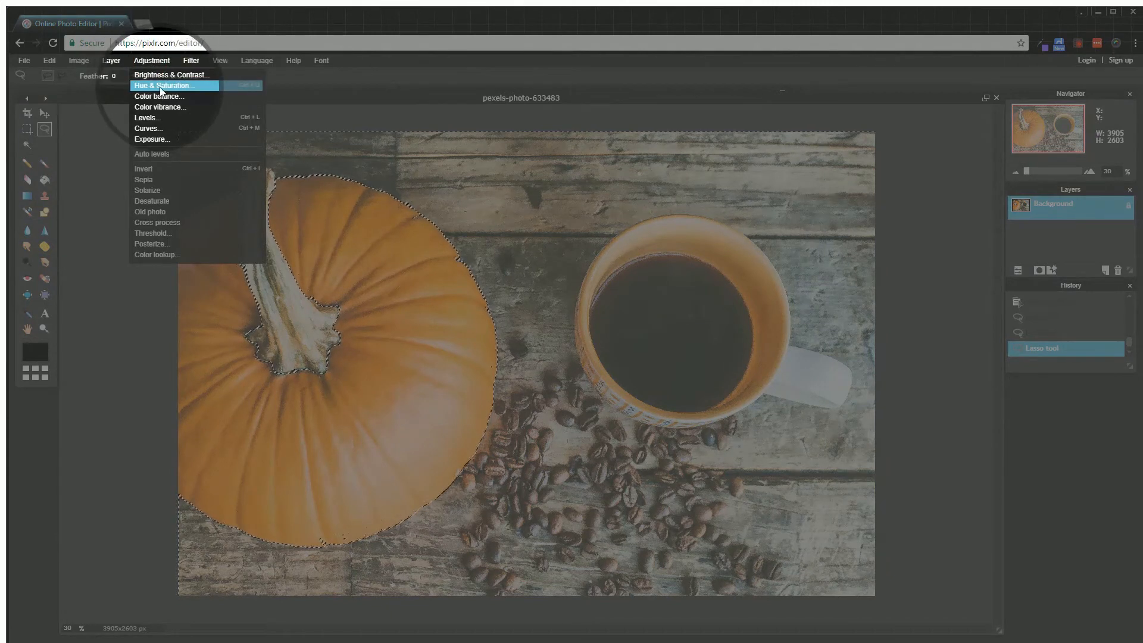
pyautogui.click(162, 86)
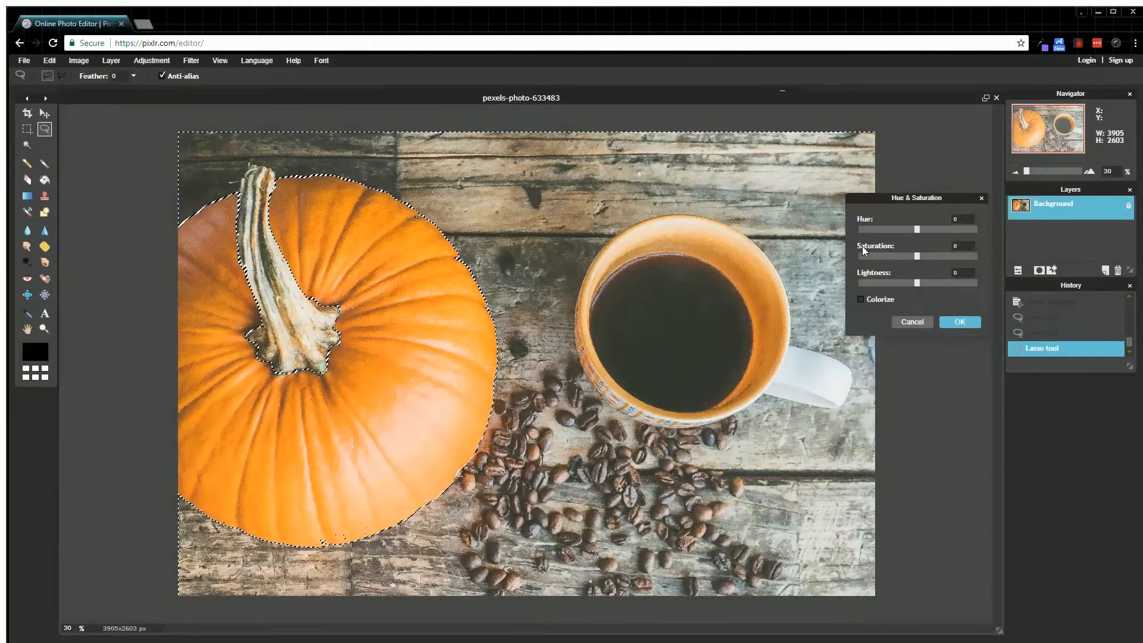
pyautogui.moveTo(916, 197); pyautogui.dragTo(826, 186)
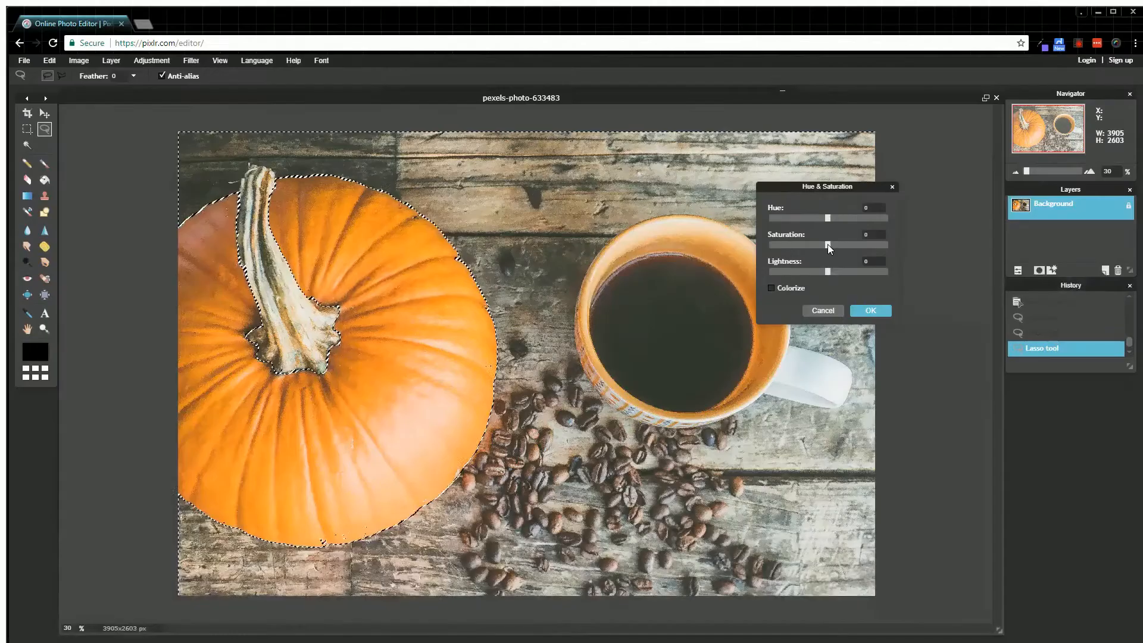
pyautogui.moveTo(828, 245); pyautogui.dragTo(767, 244)
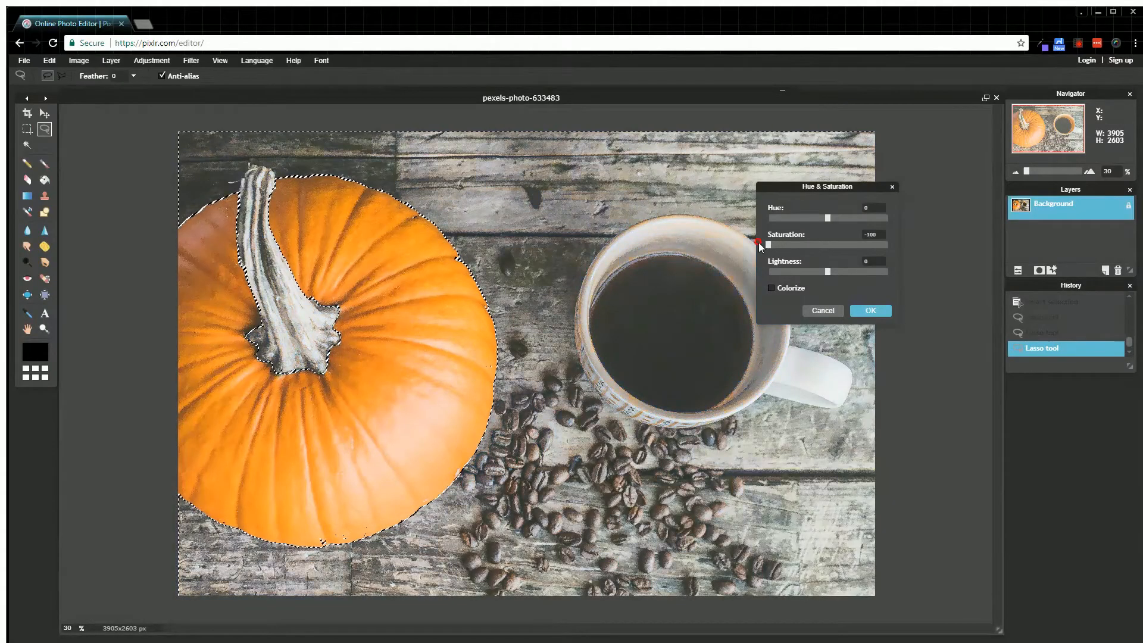
pyautogui.click(871, 310)
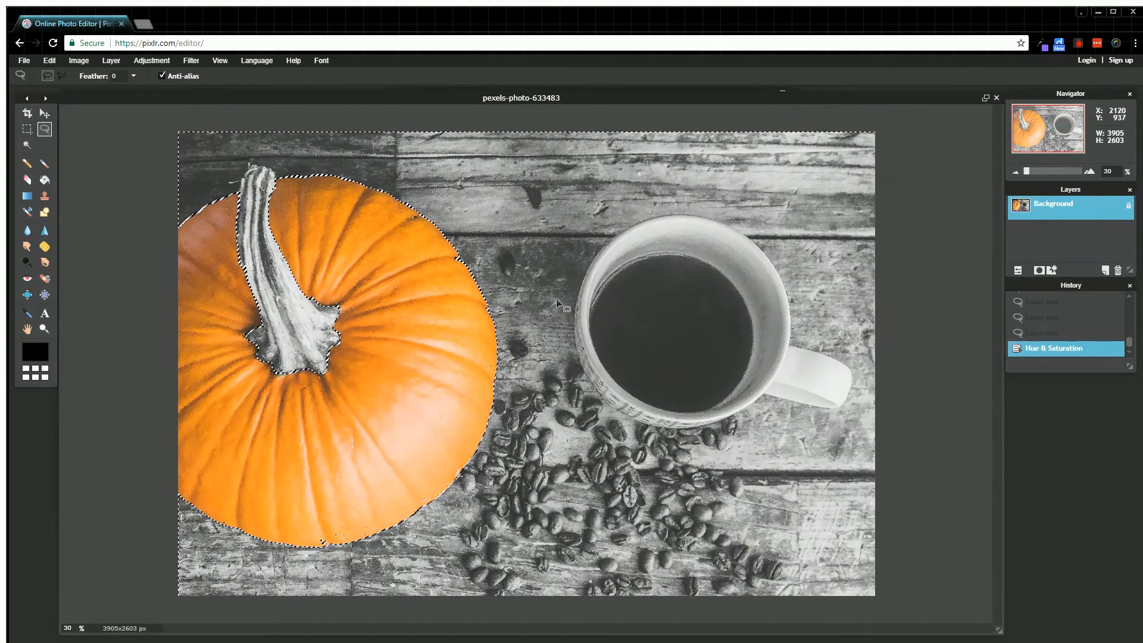
# Step: Deselect all with Ctrl+D
pyautogui.press('Ctrl+D')
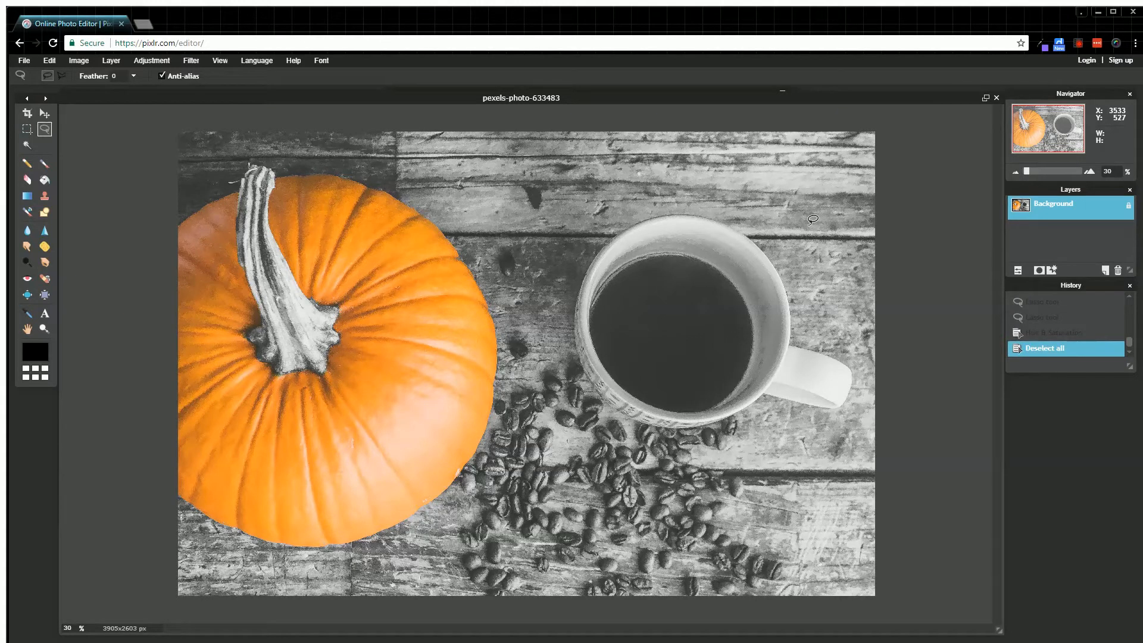
pyautogui.moveTo(807, 232)
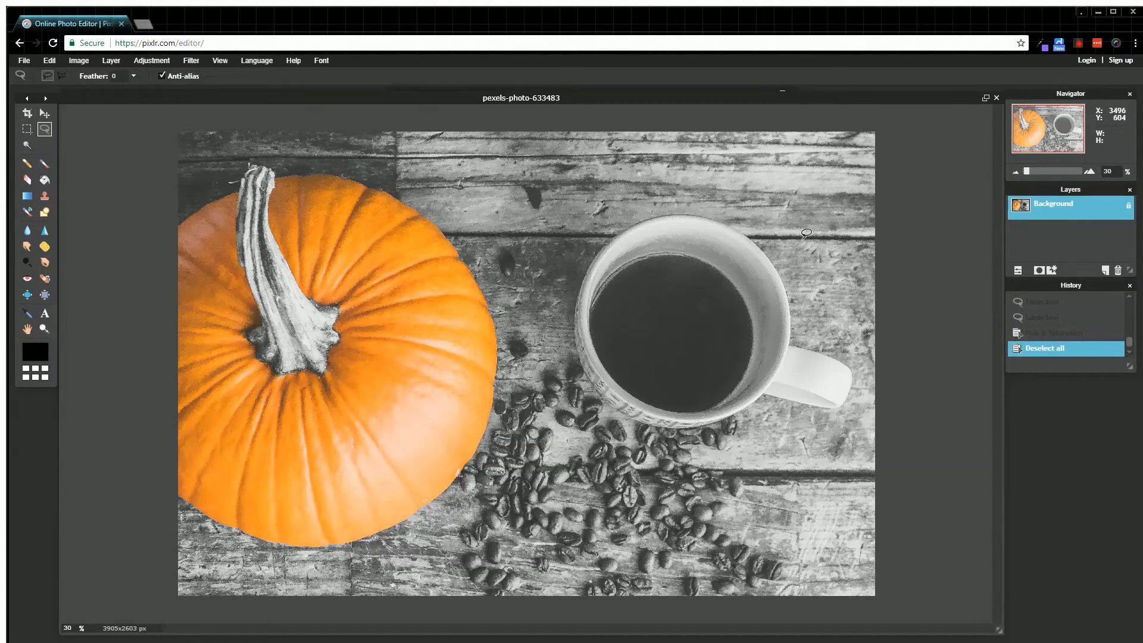
pyautogui.moveTo(763, 179)
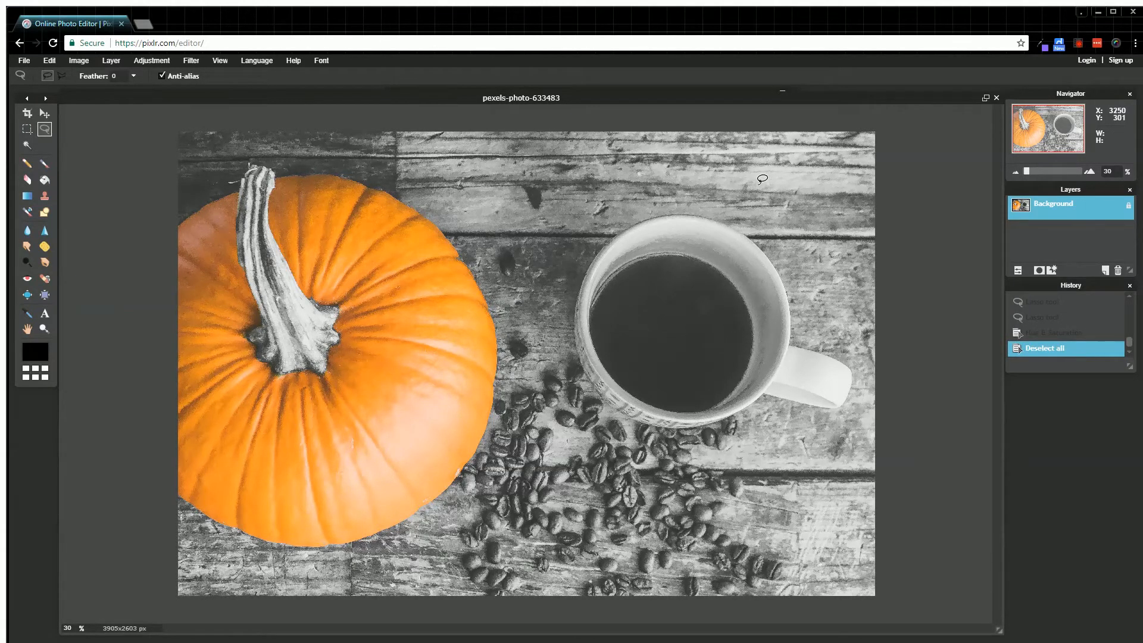